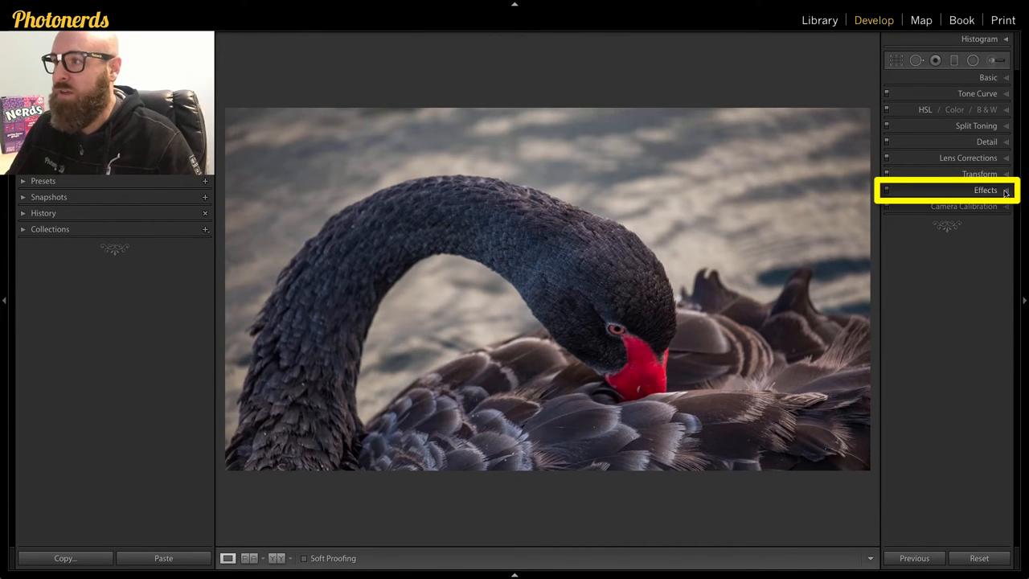
Step: Expand the Effects panel and begin pulling the post-crop vignette Amount negative
click(986, 190)
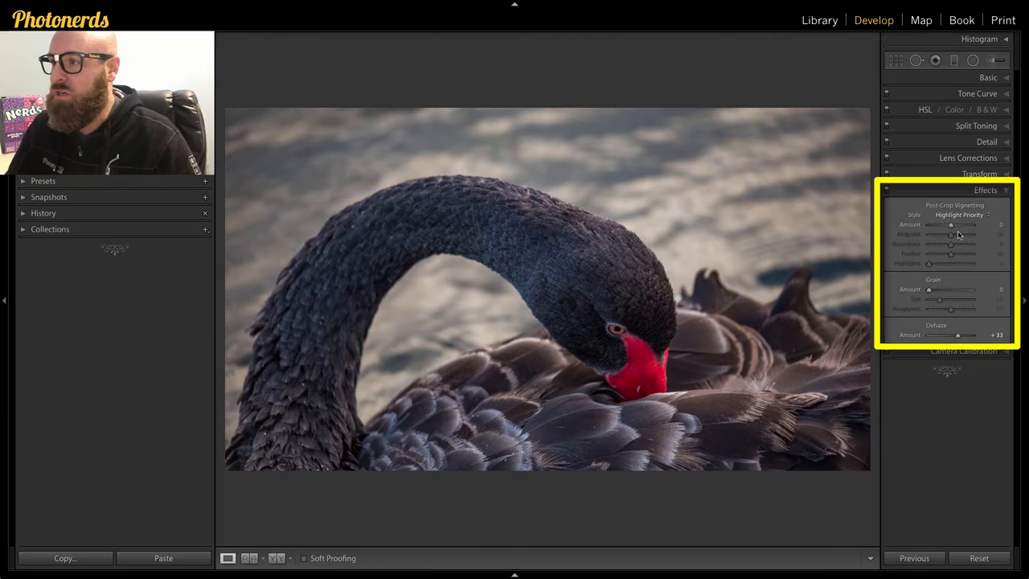
drag(953, 225, 930, 225)
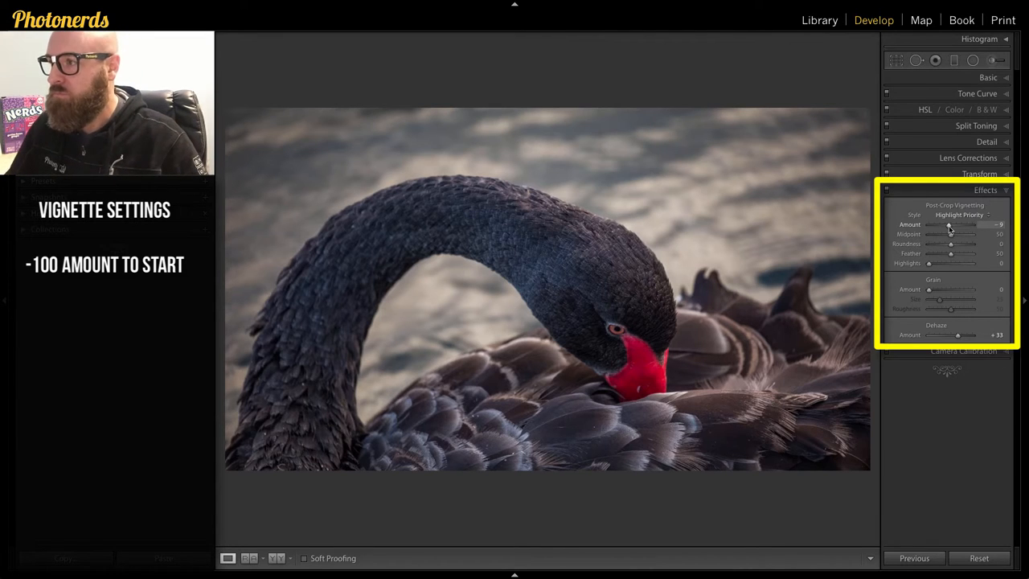
Step: Swing the vignette Amount through bright white edges and settle it at -100 for fully dark edges
drag(973, 225, 929, 225)
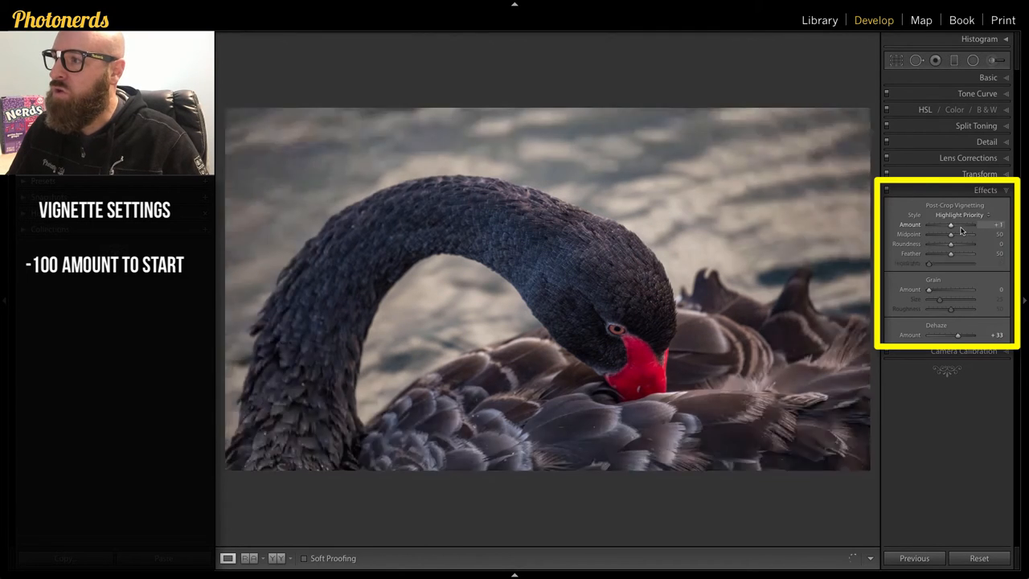
drag(952, 226, 996, 225)
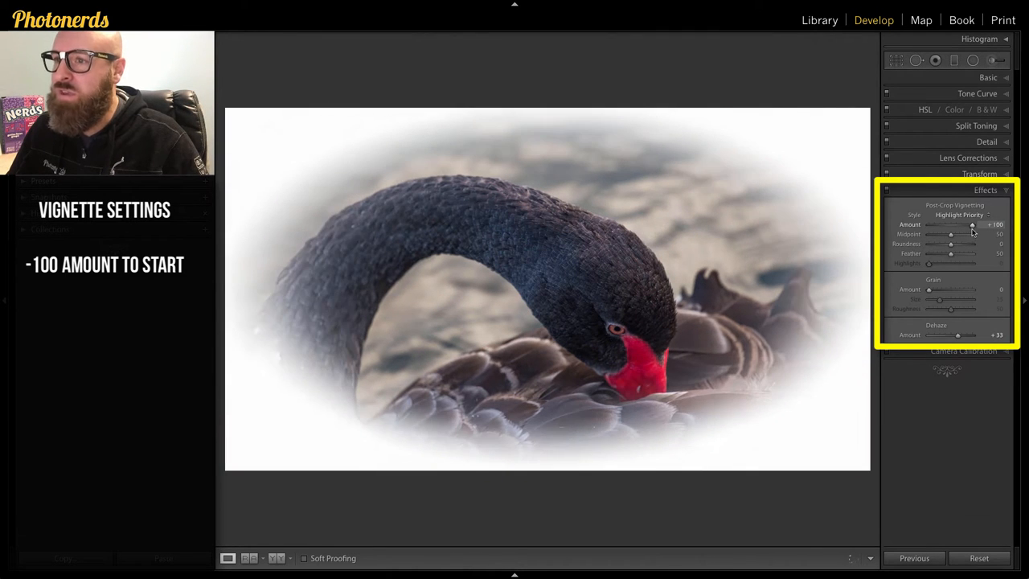
drag(968, 225, 962, 226)
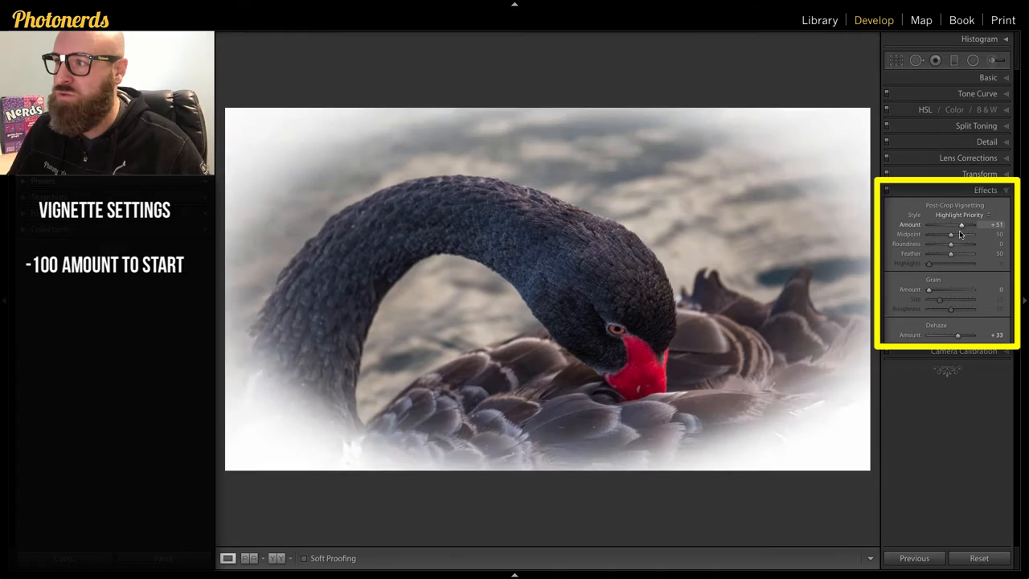
drag(962, 225, 930, 225)
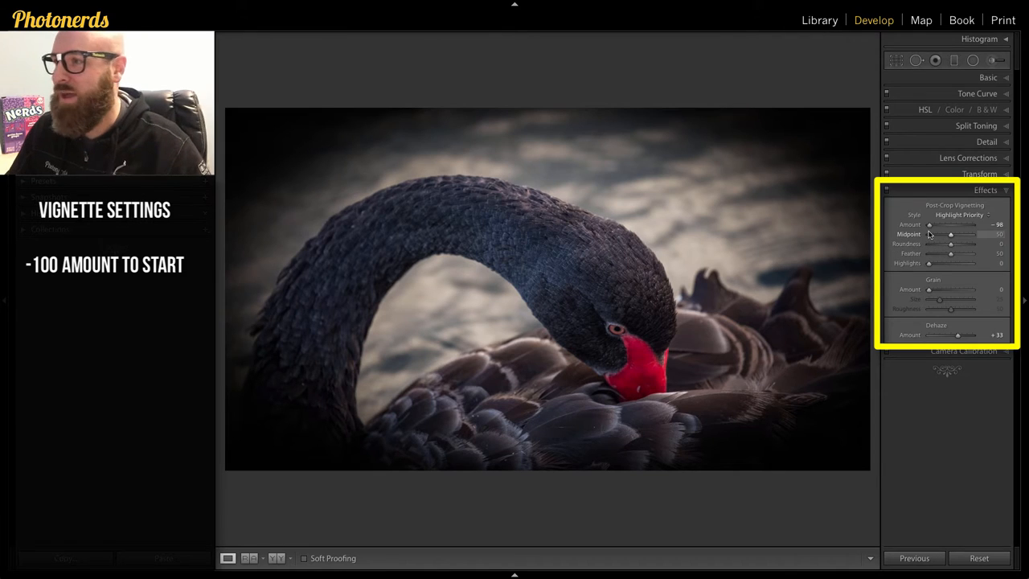
drag(929, 225, 929, 225)
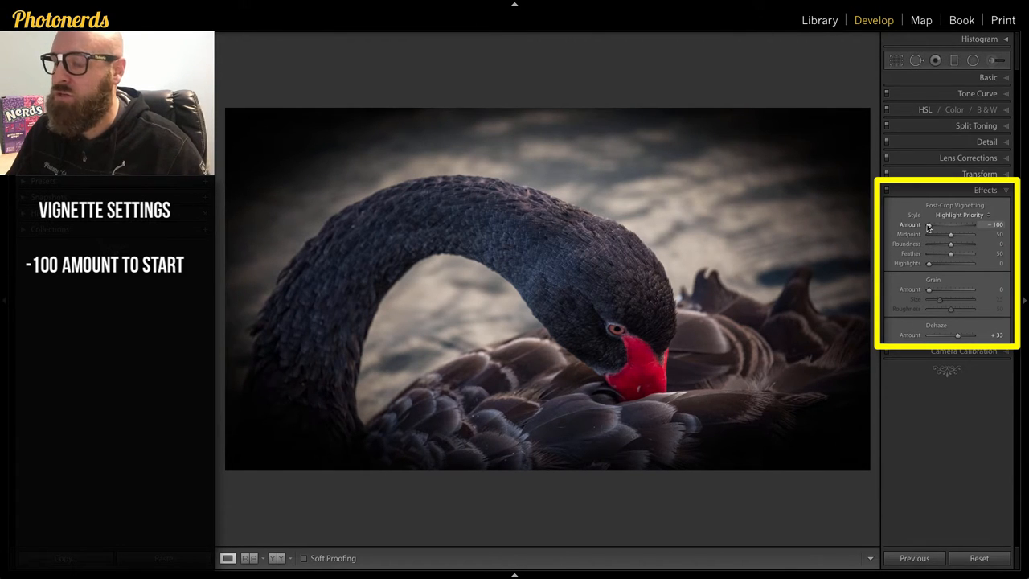
Step: Tune the vignette's Midpoint, Roundness and Feather sliders to shape the dark edge falloff
drag(950, 235, 941, 235)
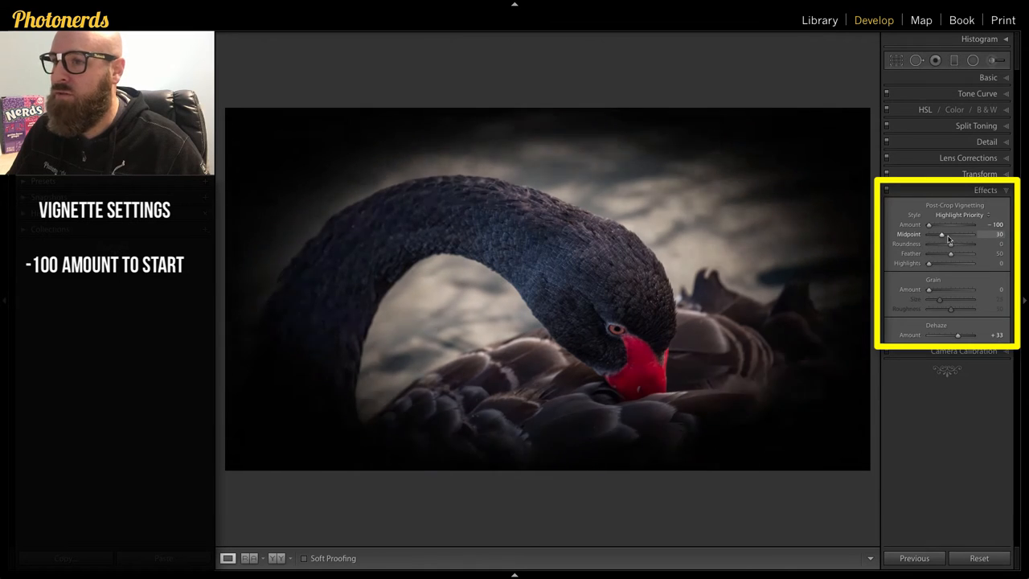
drag(940, 235, 947, 235)
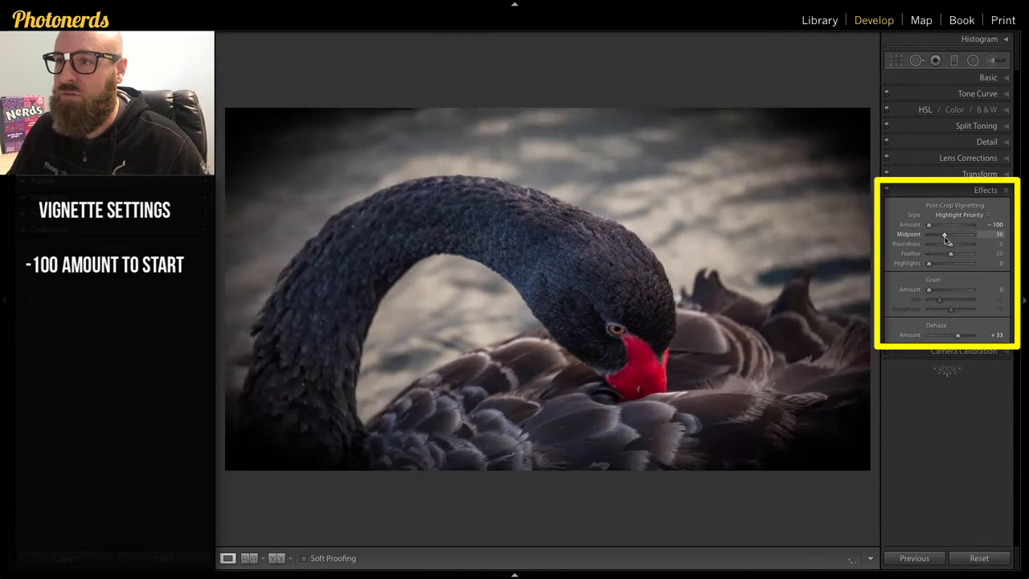
drag(945, 235, 936, 235)
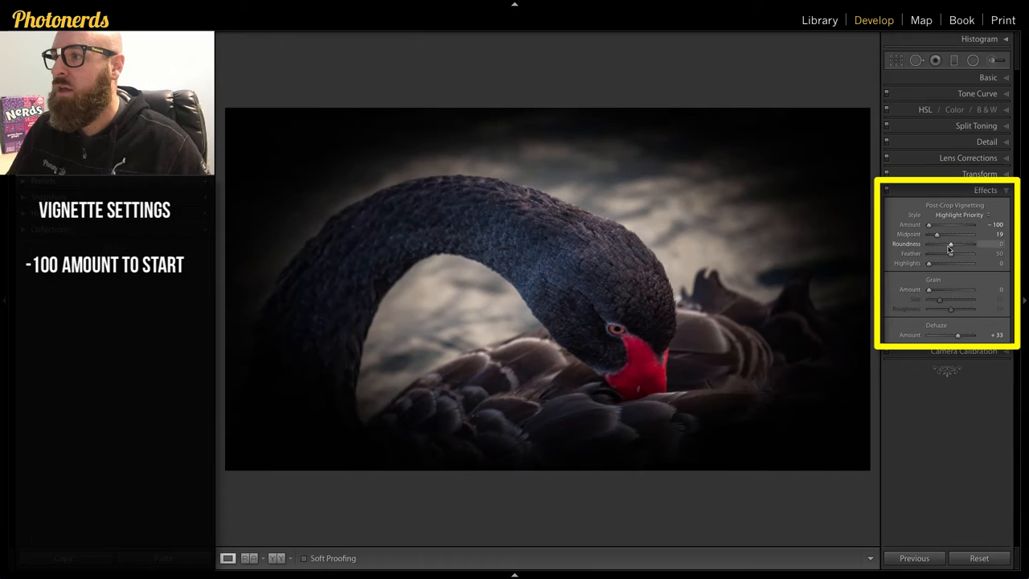
drag(949, 244, 939, 244)
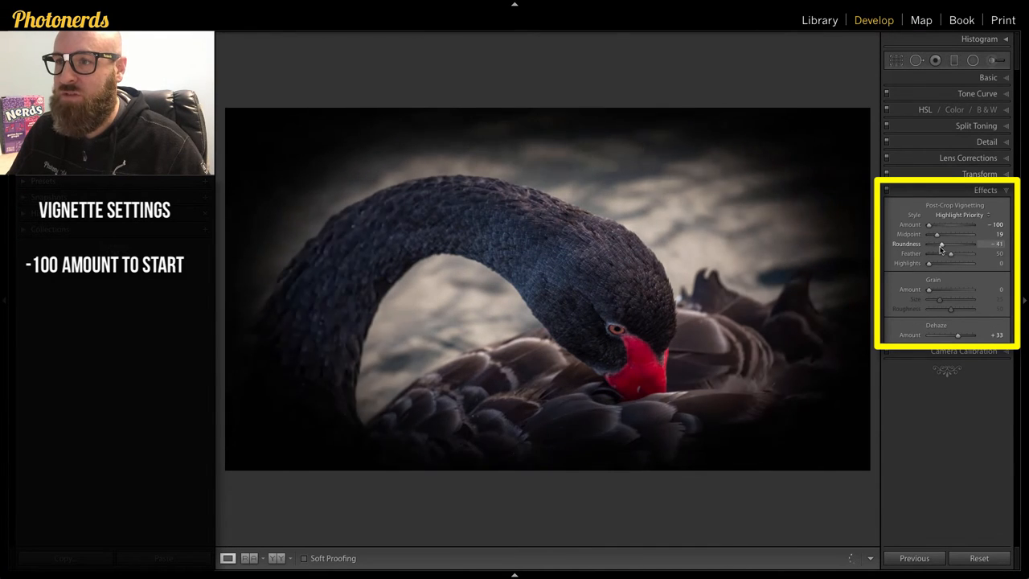
drag(940, 244, 933, 245)
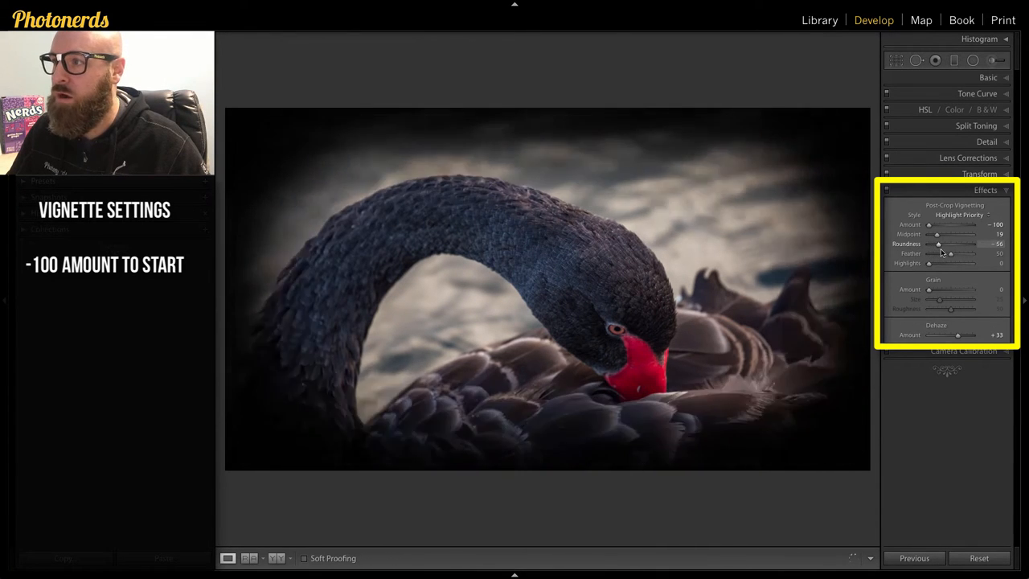
drag(939, 244, 959, 245)
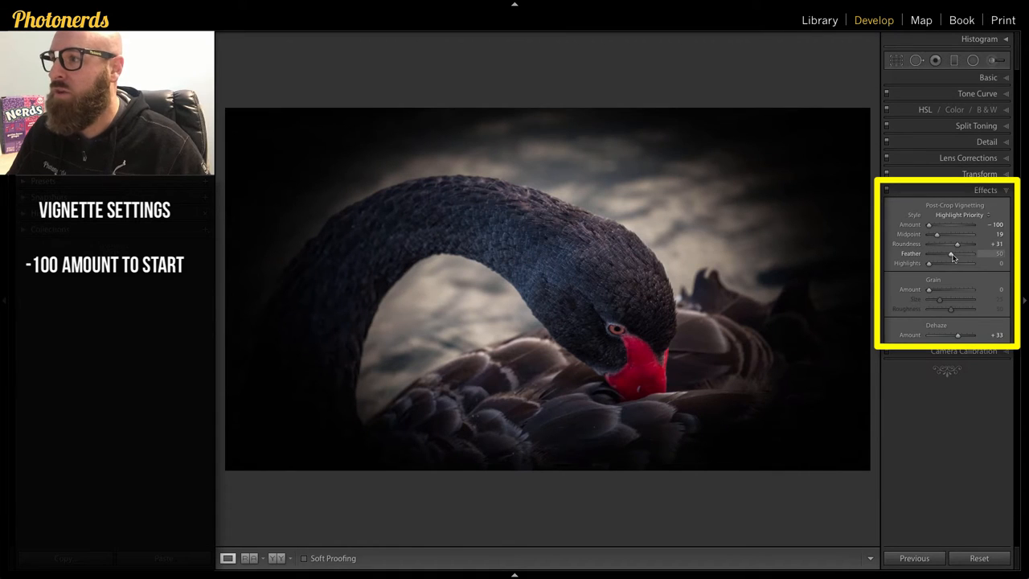
drag(952, 254, 946, 254)
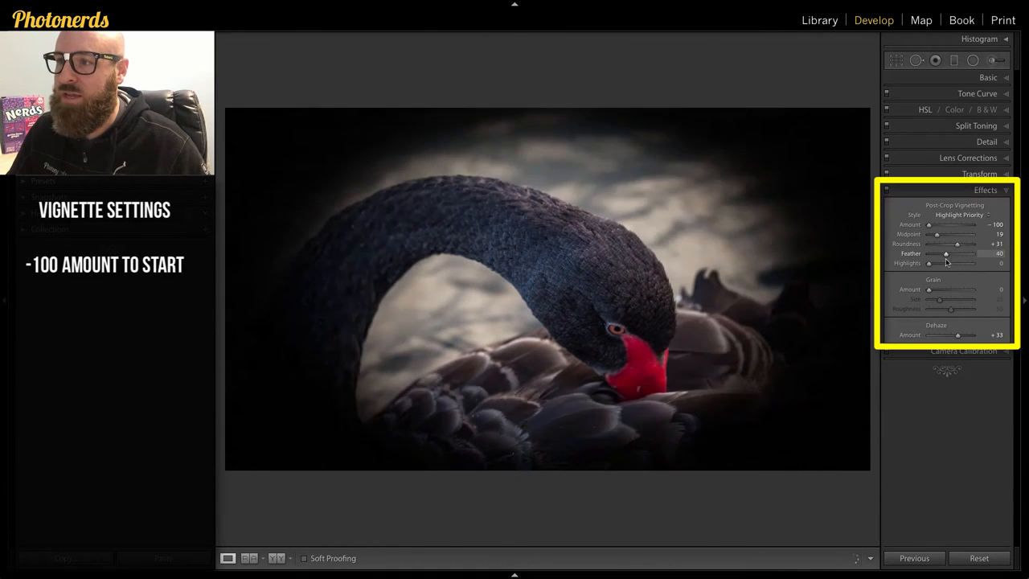
Step: Drop Feather to 0 to preview the hard oval, then raise it to a wide soft edge around 75
drag(947, 254, 930, 255)
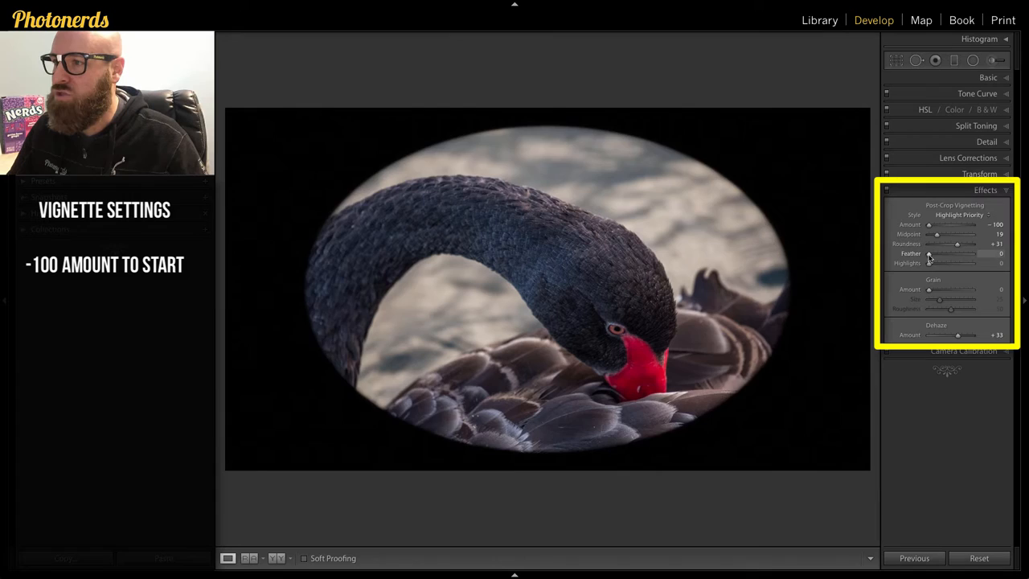
drag(930, 254, 966, 254)
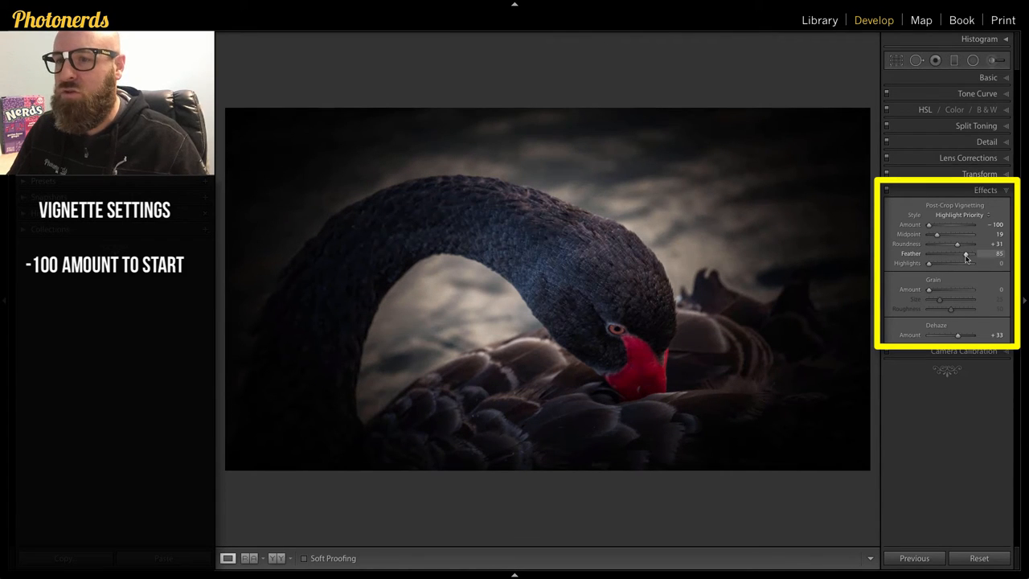
drag(973, 254, 957, 254)
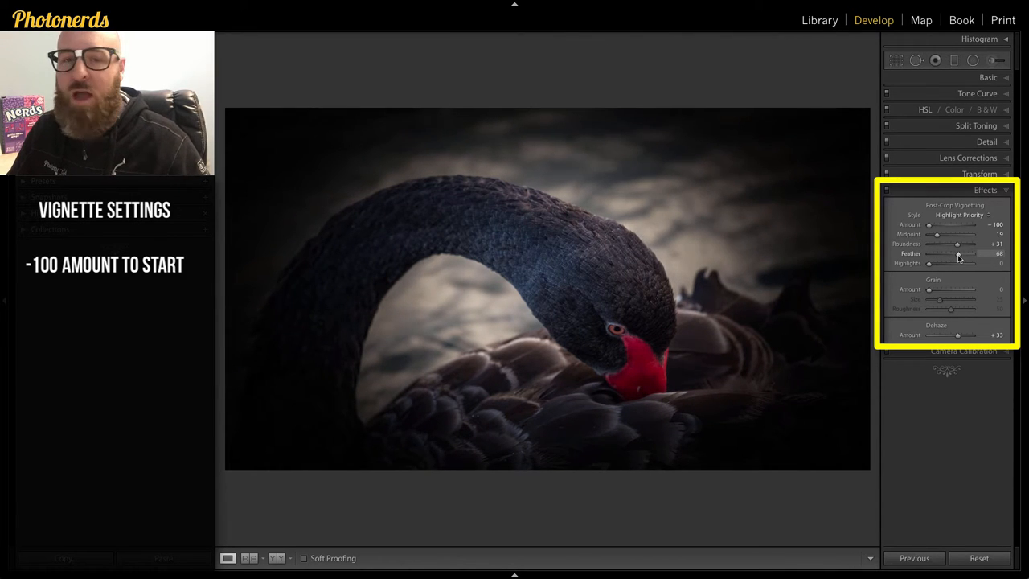
drag(957, 254, 962, 254)
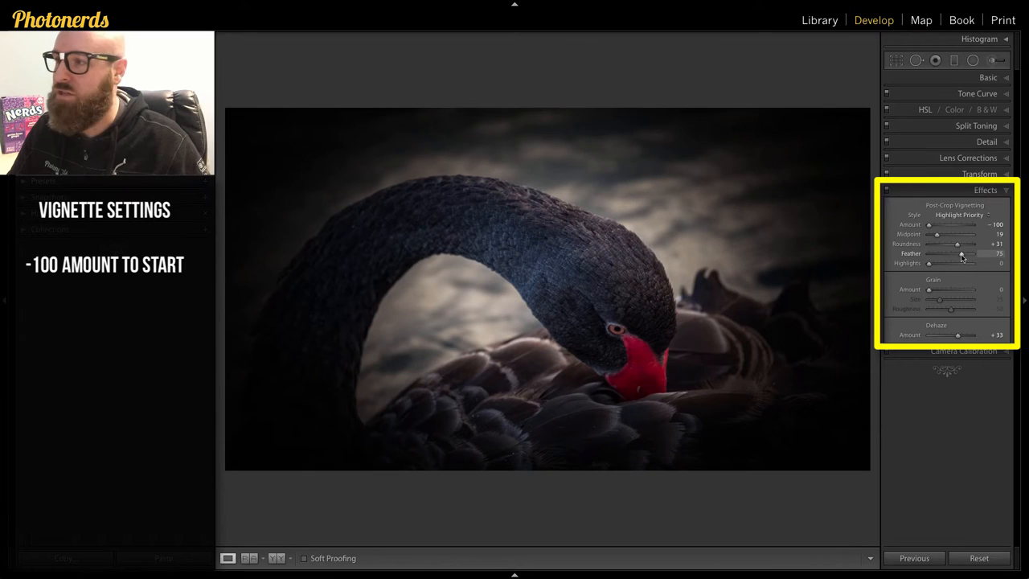
Step: Adjust the vignette's Highlights slider and nudge the Midpoint again
drag(930, 264, 951, 263)
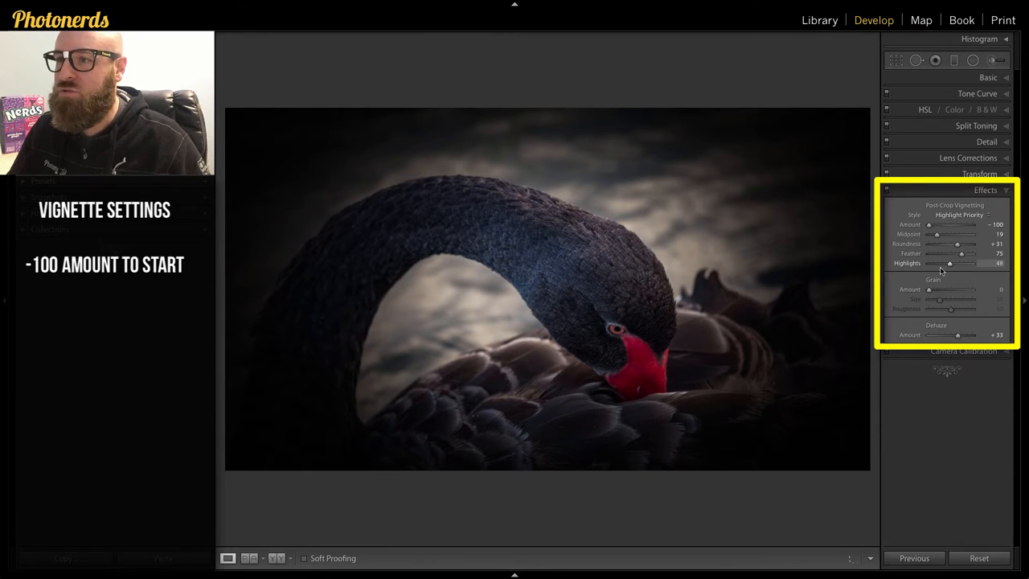
drag(952, 264, 938, 264)
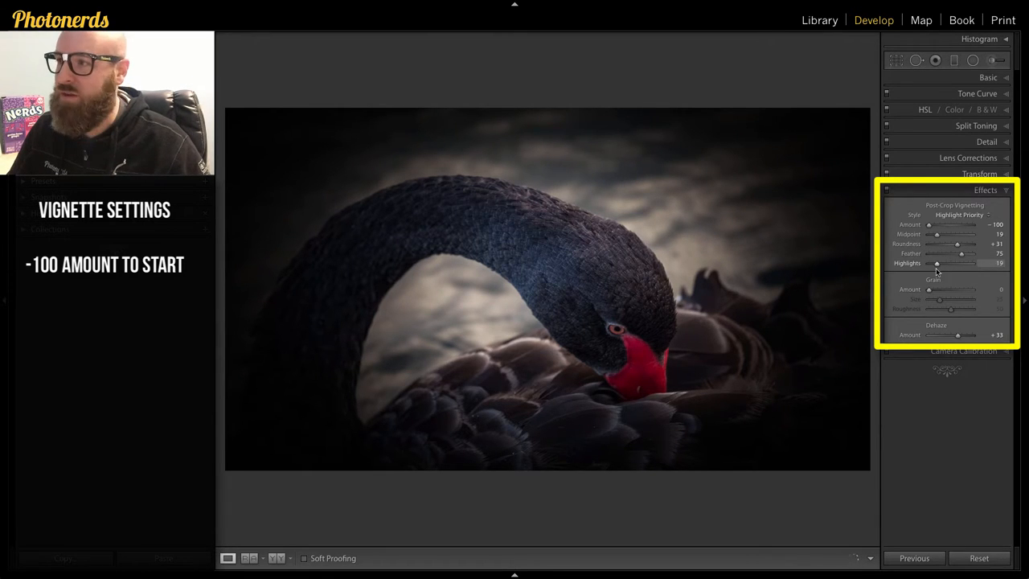
drag(936, 264, 931, 264)
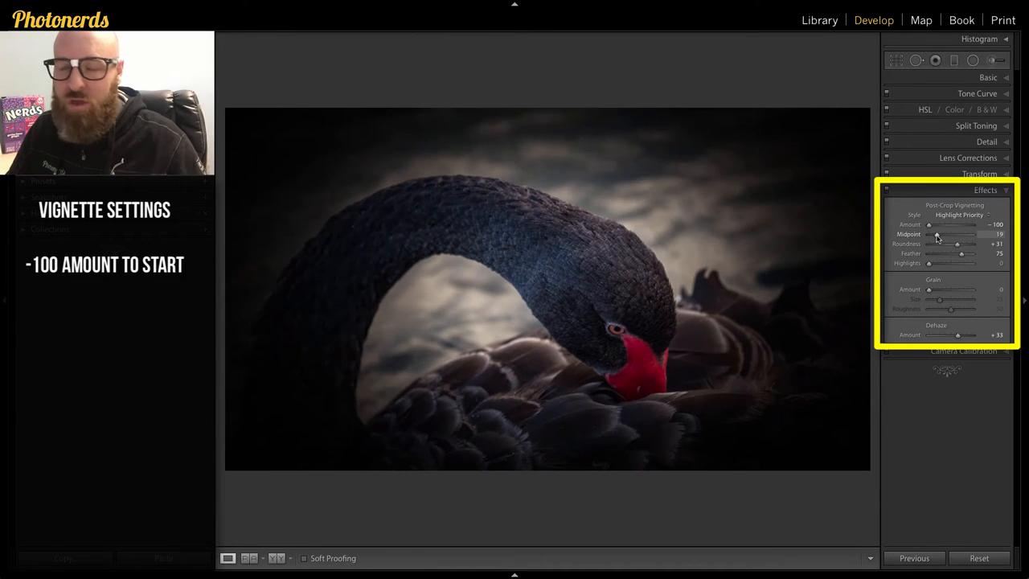
Step: Ease the vignette Amount back from -100 to a light, subtle edge darkening
drag(946, 234, 935, 234)
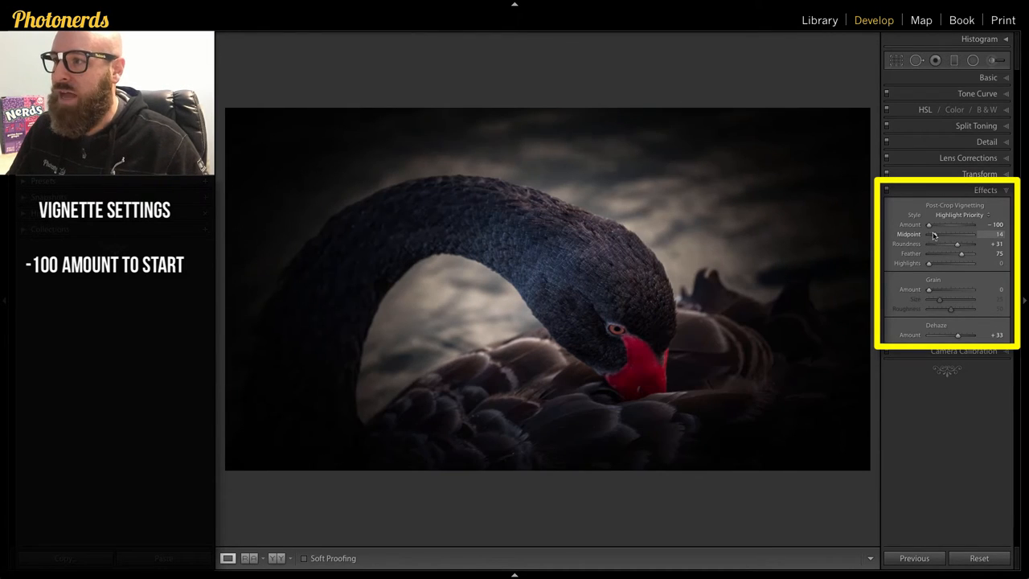
drag(925, 225, 930, 225)
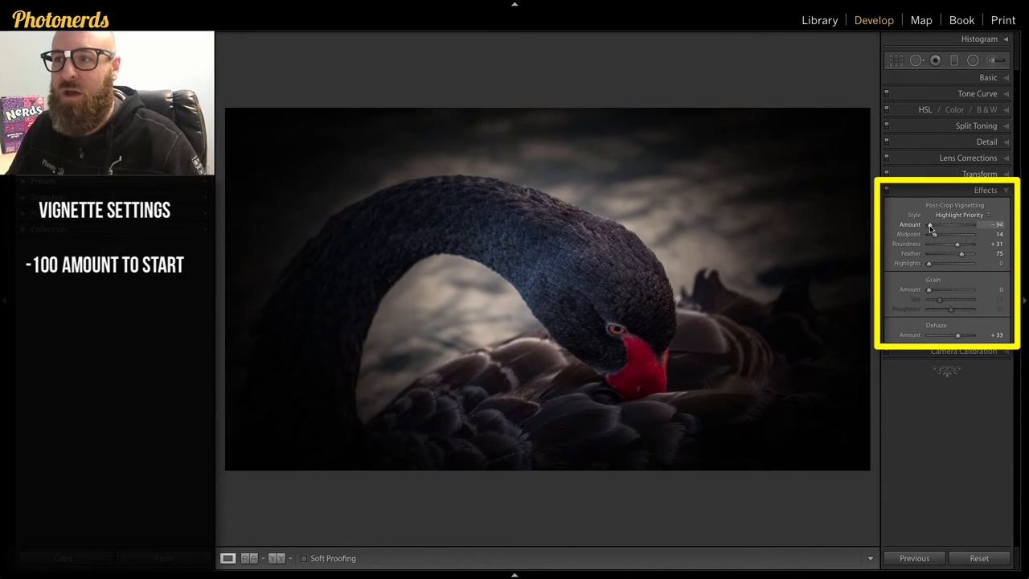
drag(930, 225, 941, 226)
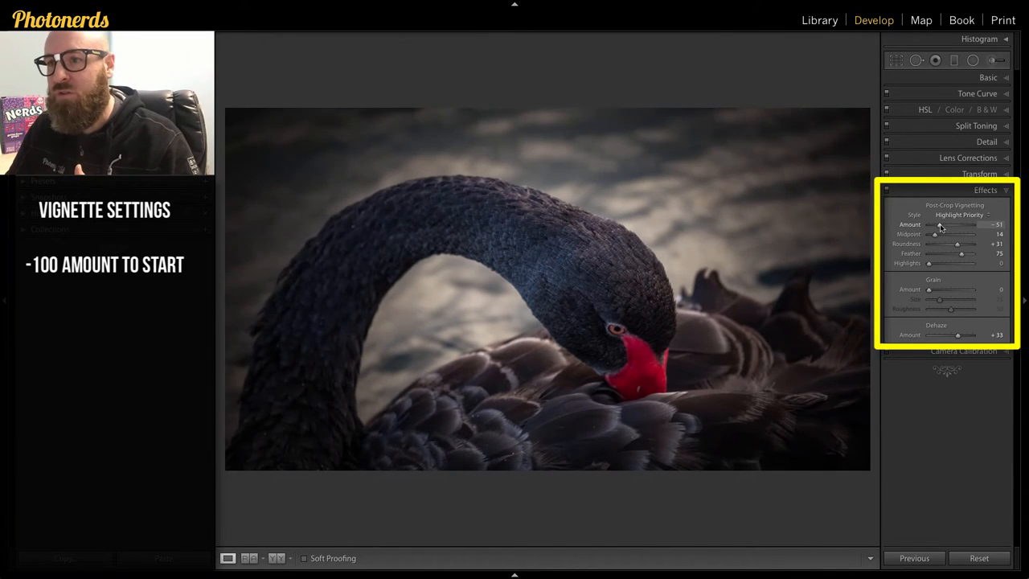
drag(940, 225, 952, 225)
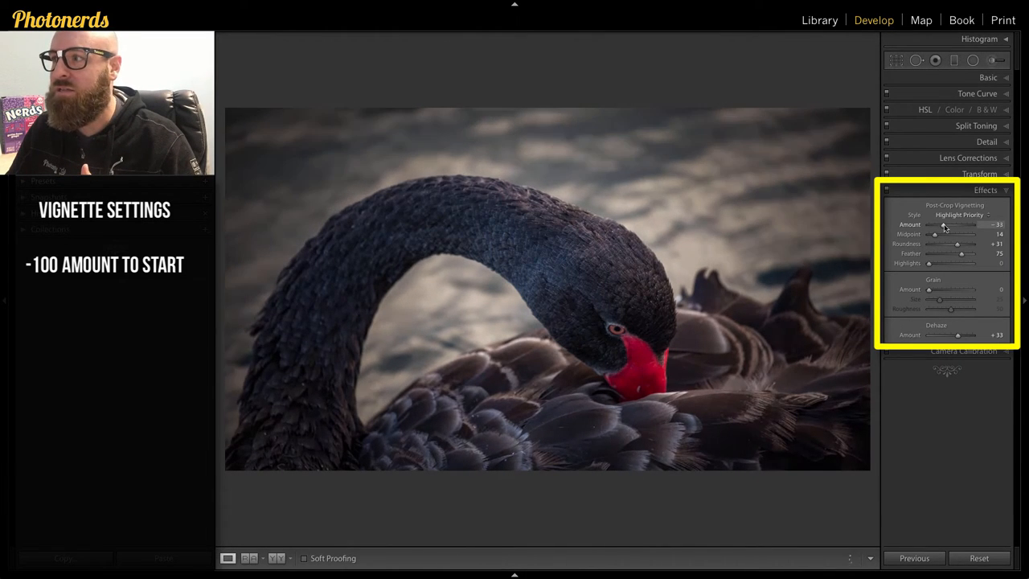
drag(945, 226, 941, 226)
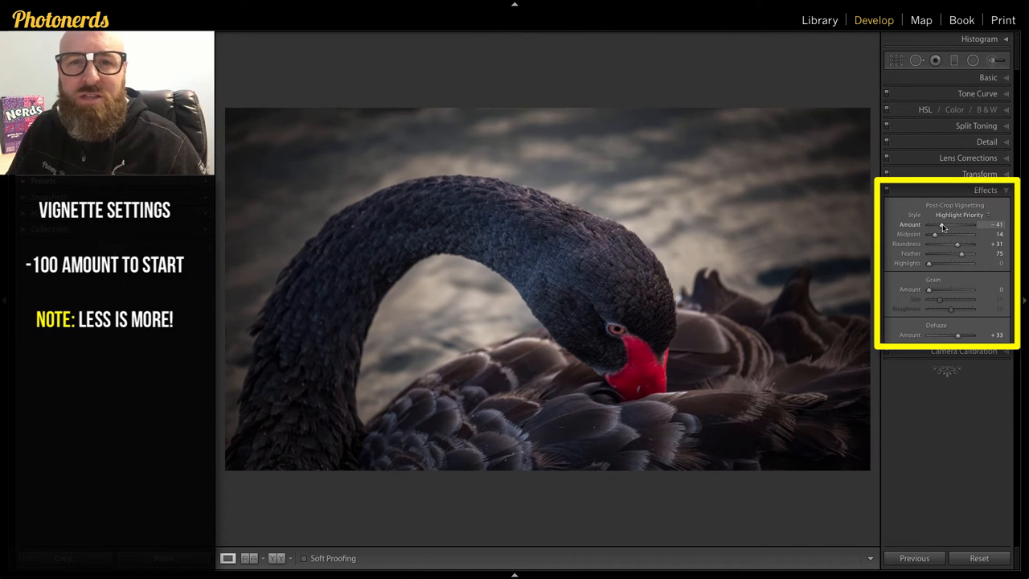
drag(936, 225, 947, 225)
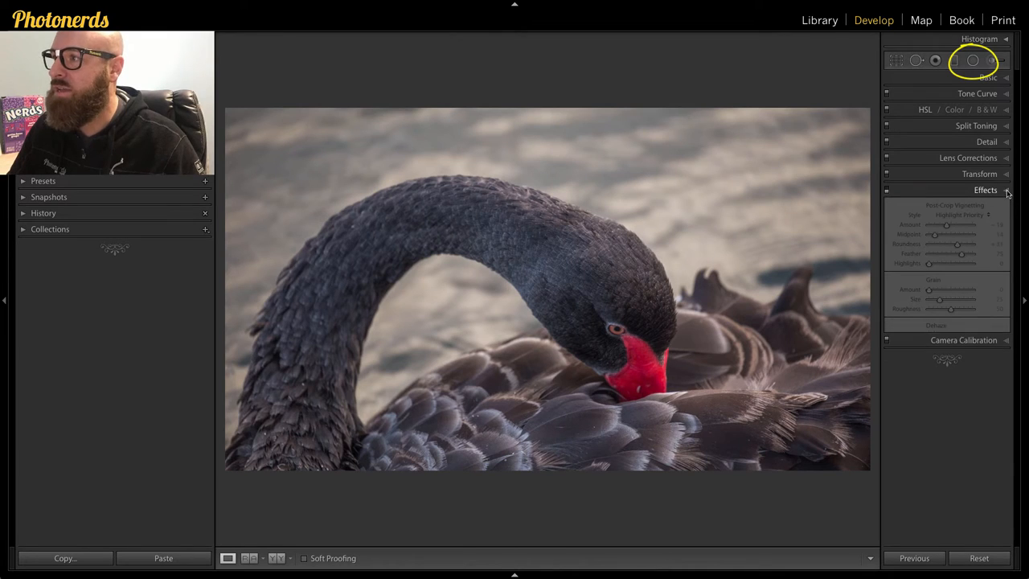
Step: Collapse the Effects panel
click(986, 190)
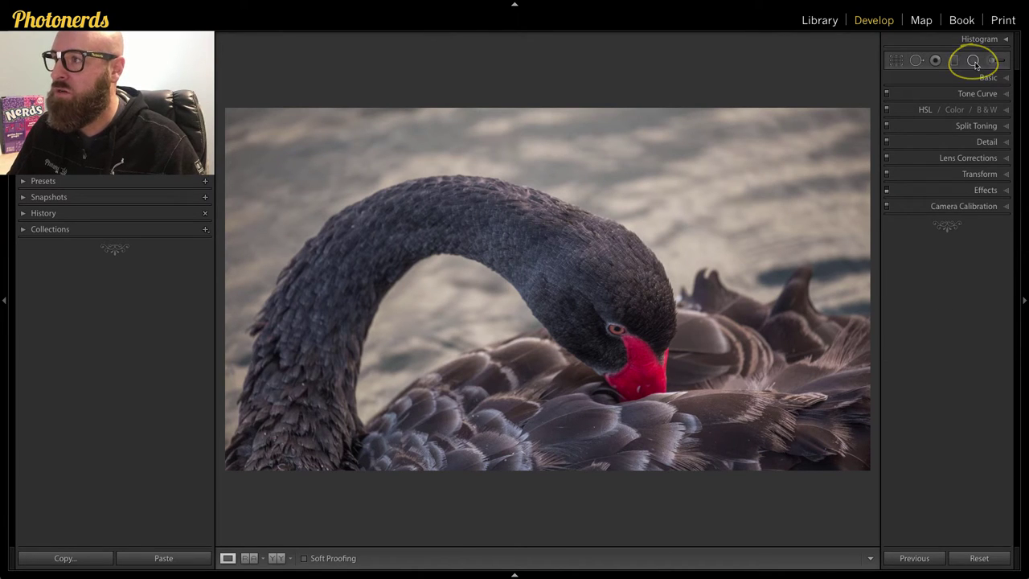
Step: Select the Radial Filter tool, draw an ellipse over the swan and centre it on the swan's head
click(974, 61)
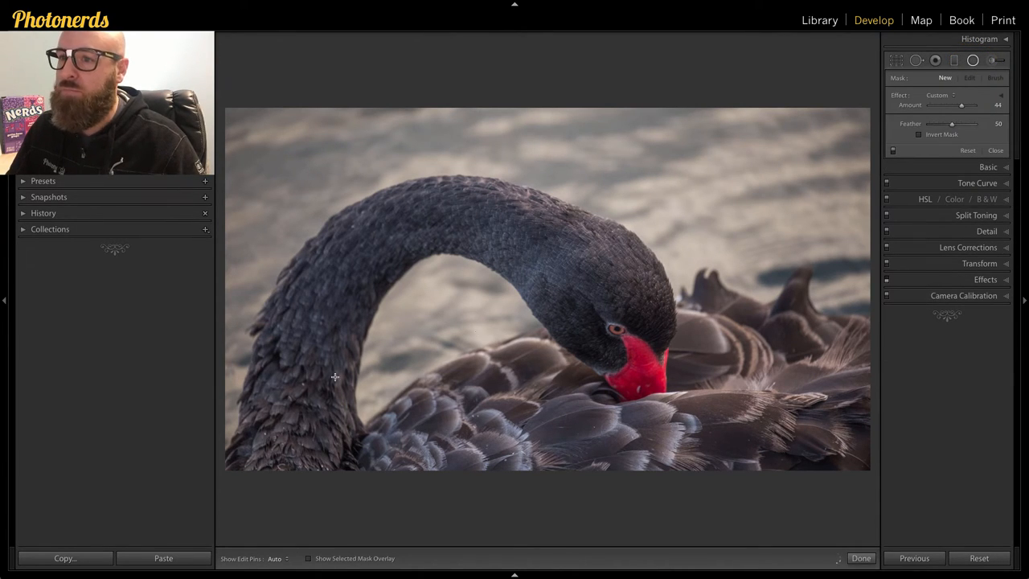
drag(335, 377, 648, 371)
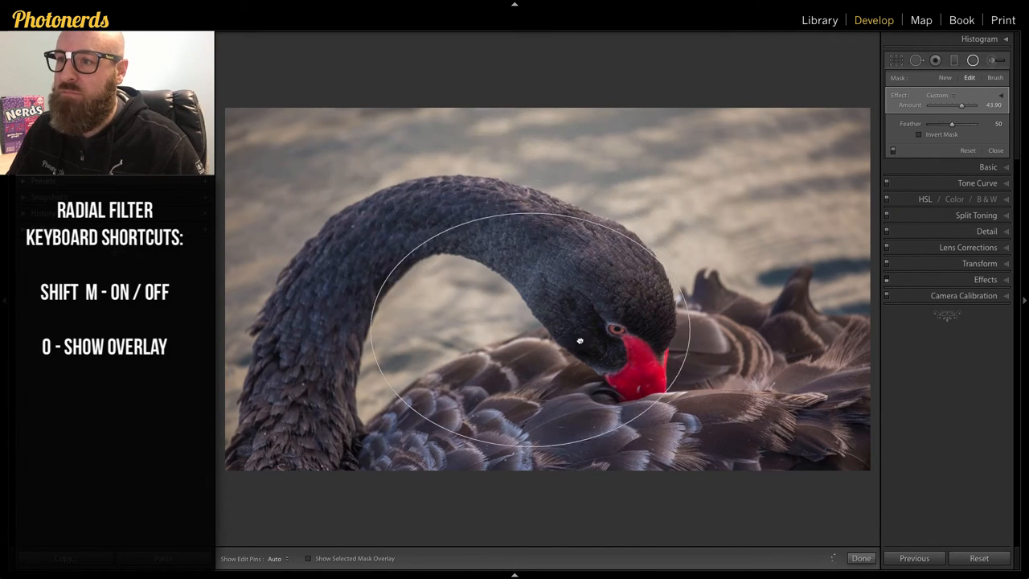
drag(579, 341, 521, 283)
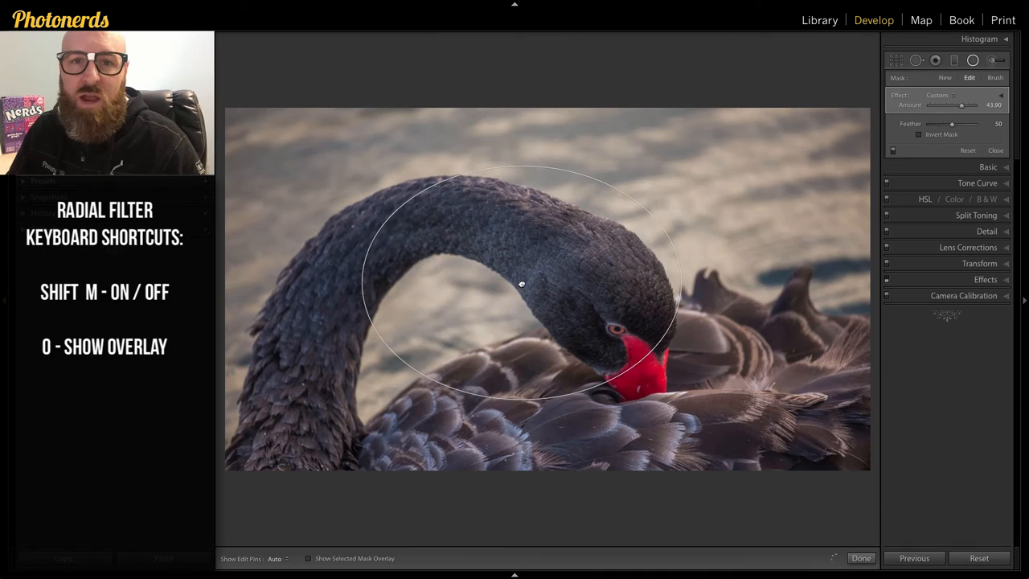
drag(522, 284, 555, 292)
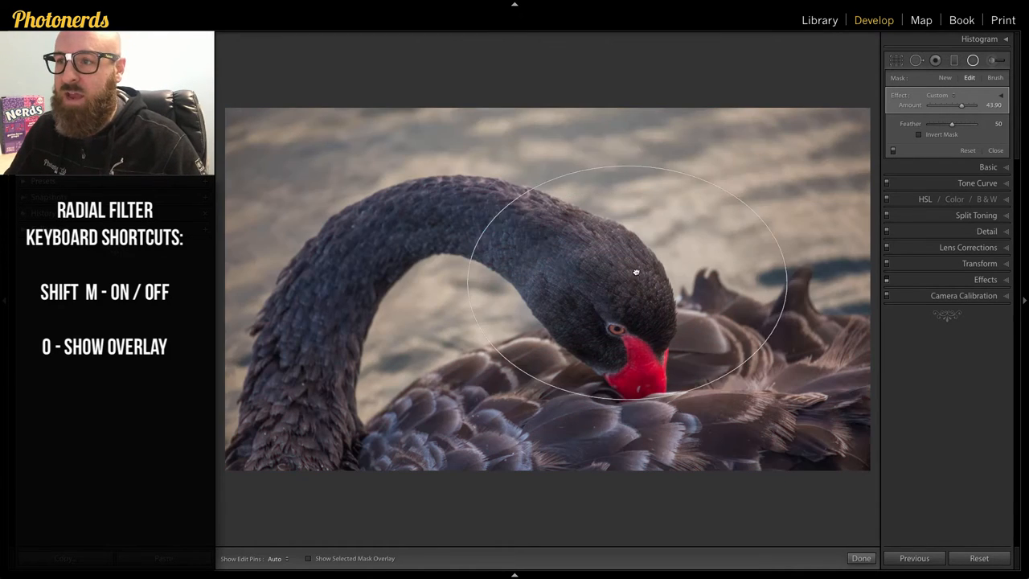
drag(635, 271, 630, 293)
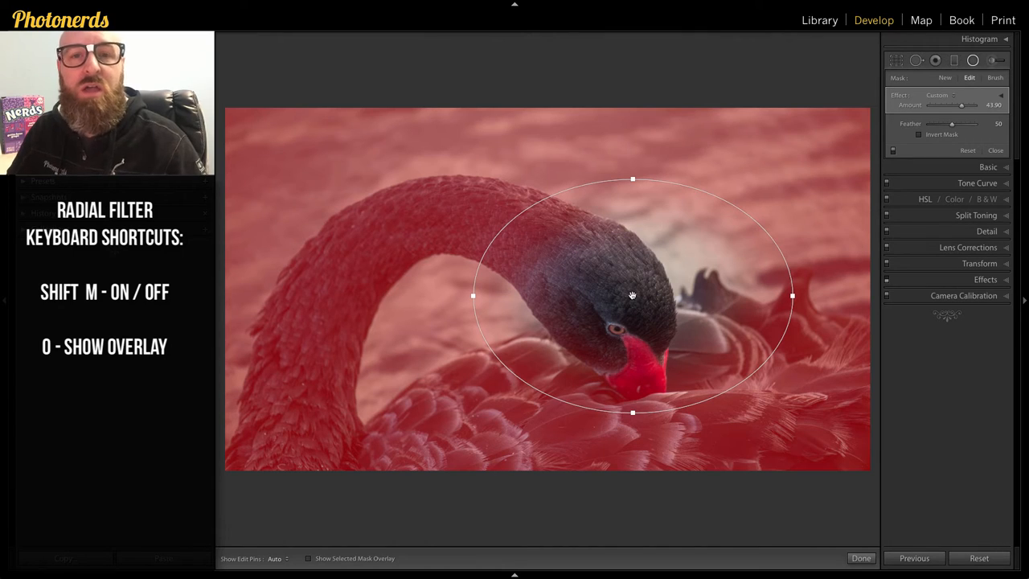
Step: Hide the red mask overlay with O and reselect the radial filter pin for reshaping
key(o)
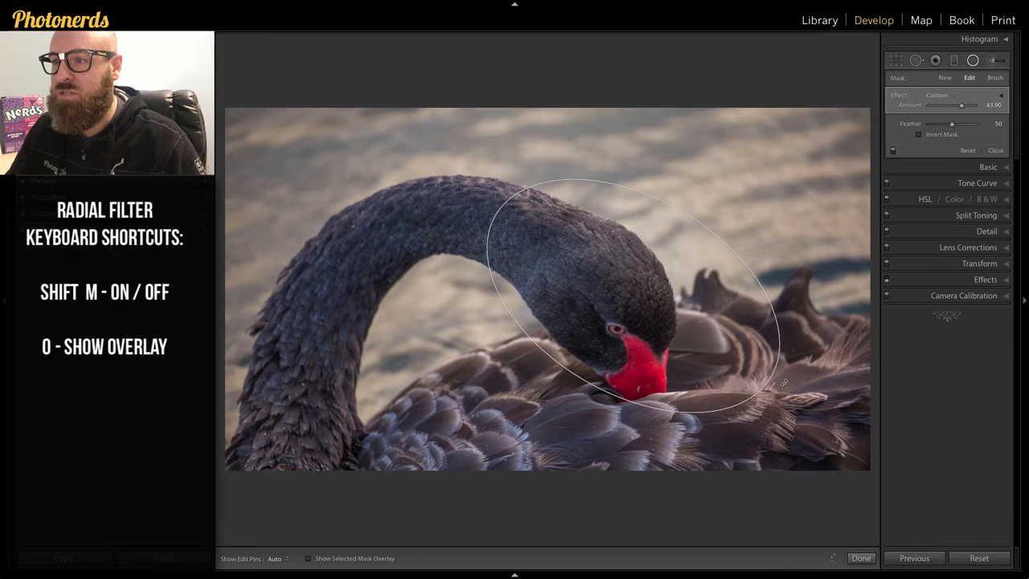
click(633, 296)
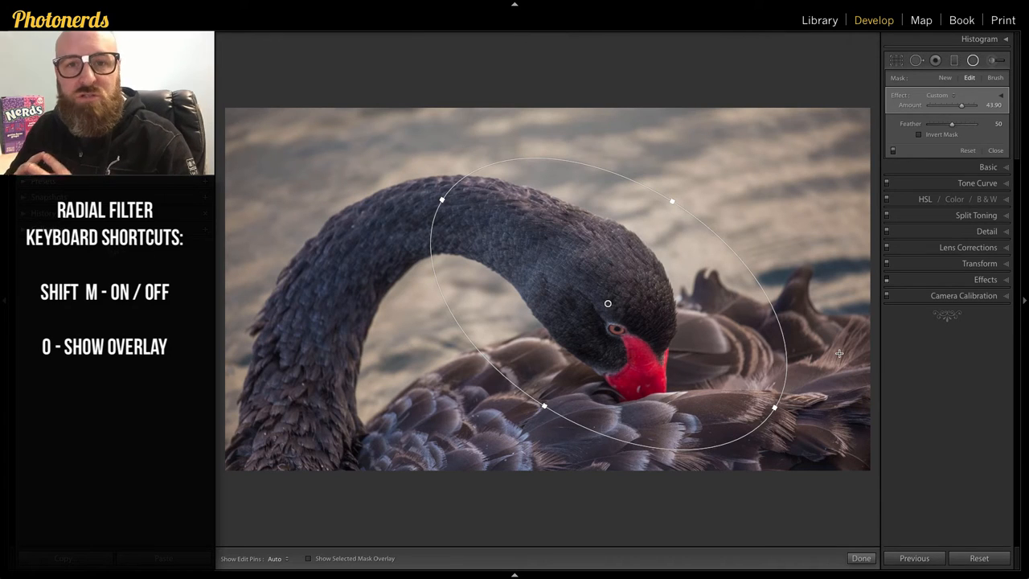
mouse_move(931, 155)
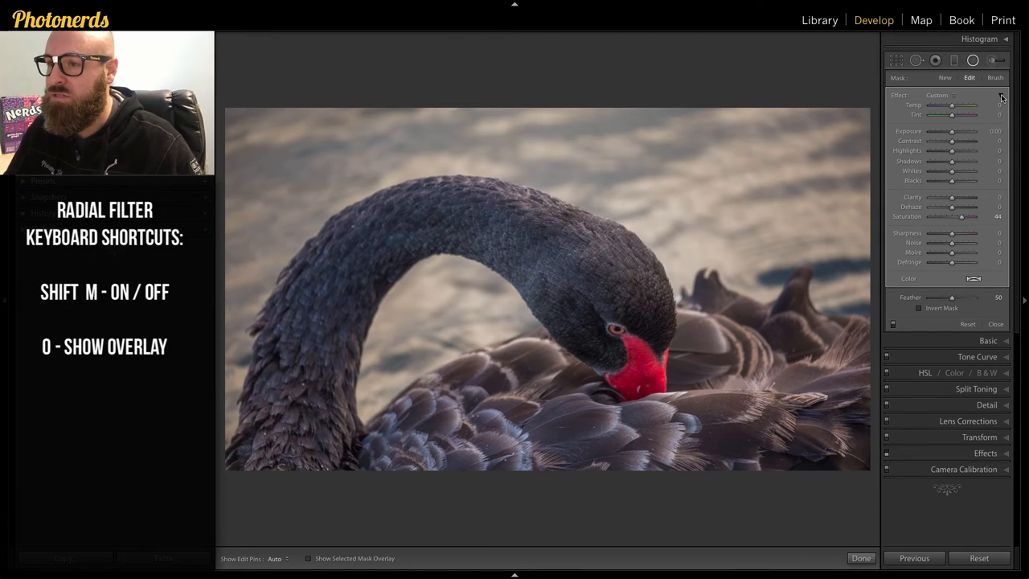
Step: Lower the radial filter's Exposure to darken outside the ellipse and raise its Feather for a softer edge
drag(952, 132, 945, 132)
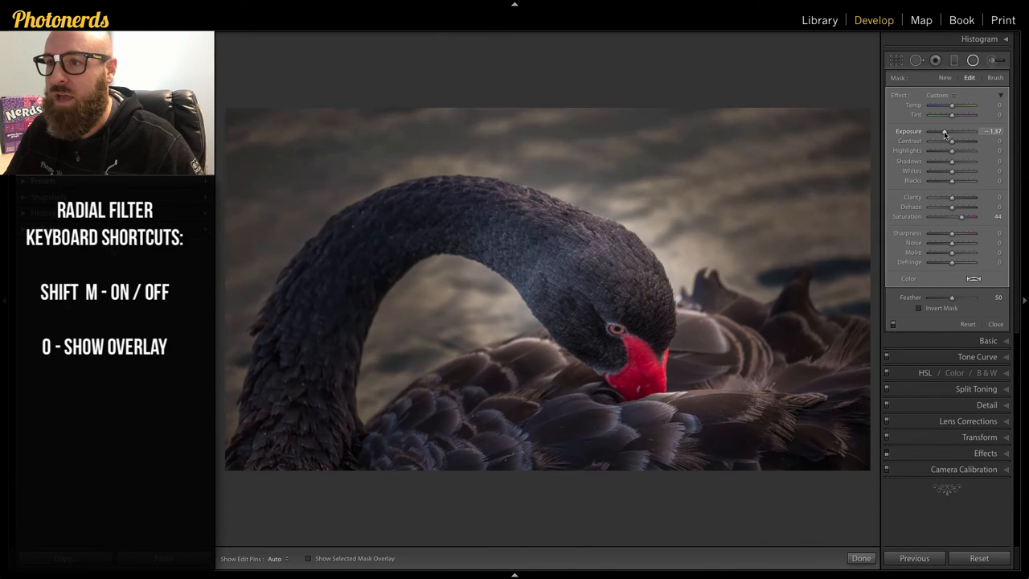
drag(957, 132, 965, 132)
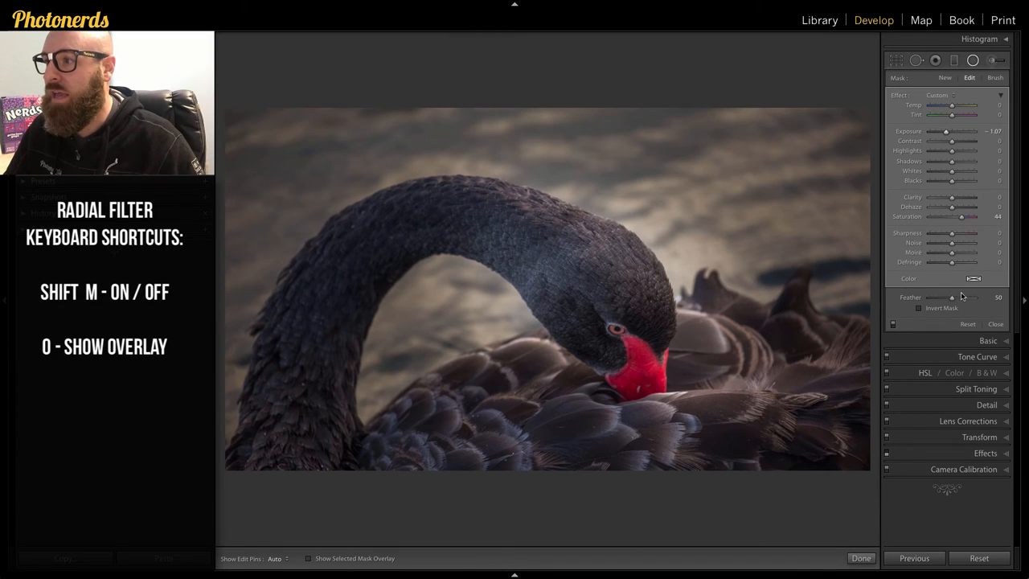
drag(952, 297, 974, 298)
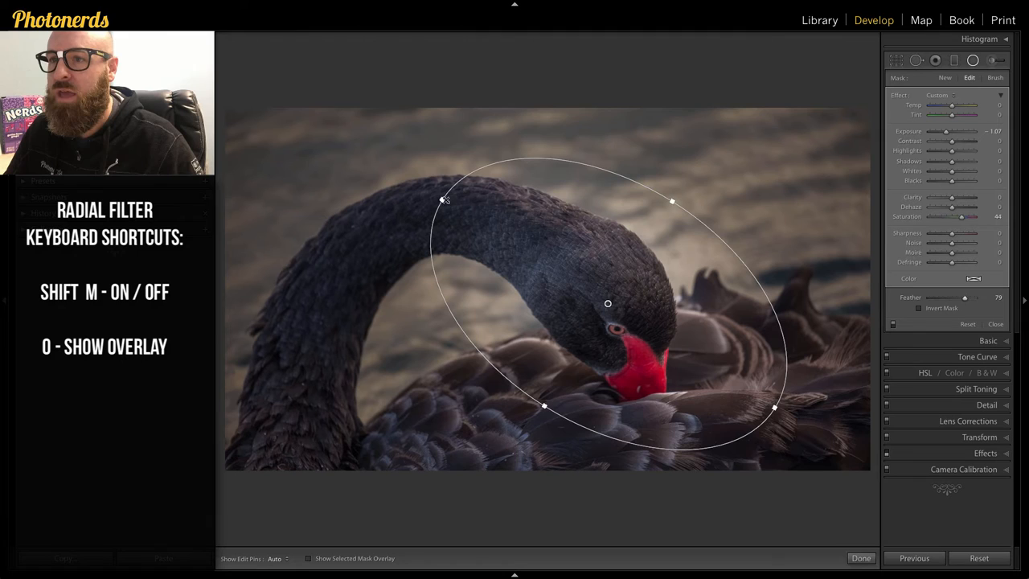
Step: Stretch the ellipse outward by its handles so it wraps further around the swan
drag(441, 199, 402, 175)
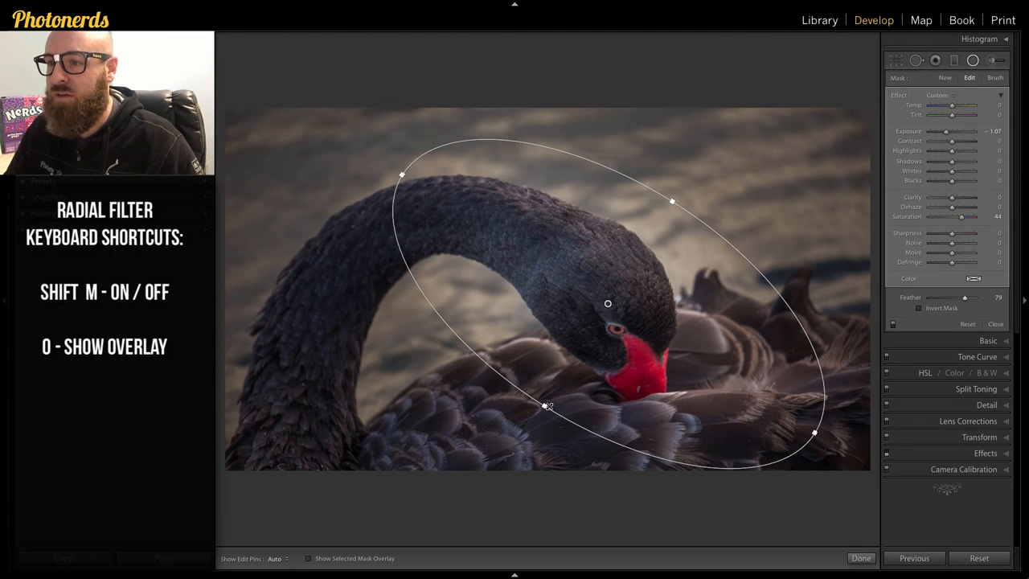
drag(672, 201, 692, 171)
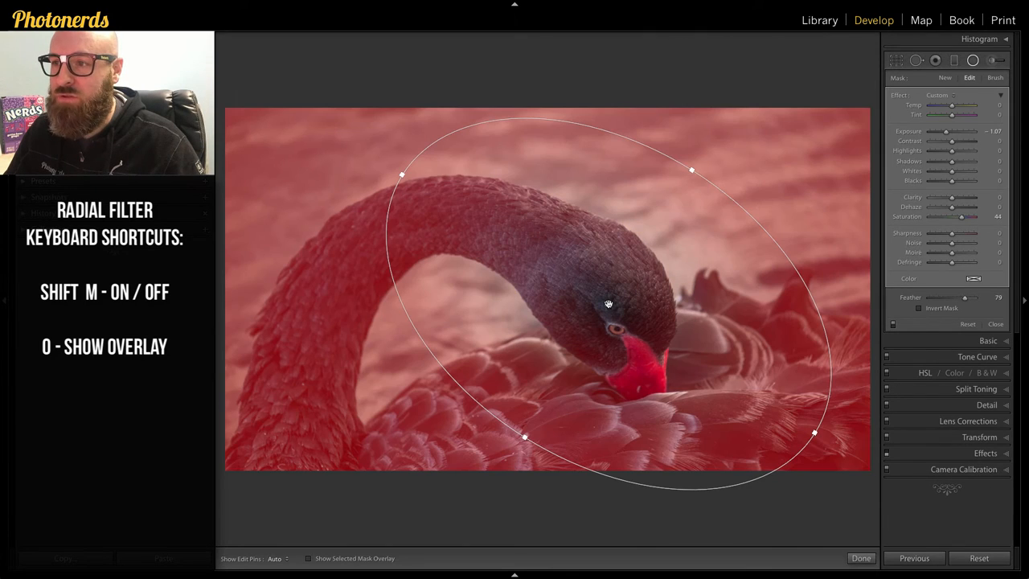
Step: Duplicate the edge-darkening radial filter from its pin's context menu and select the copy
right_click(608, 305)
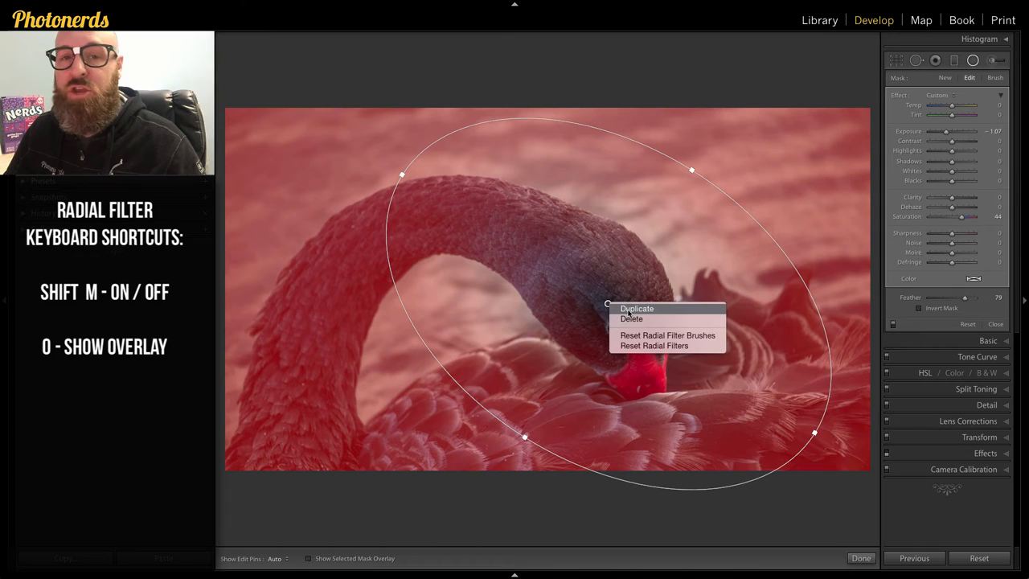
click(655, 344)
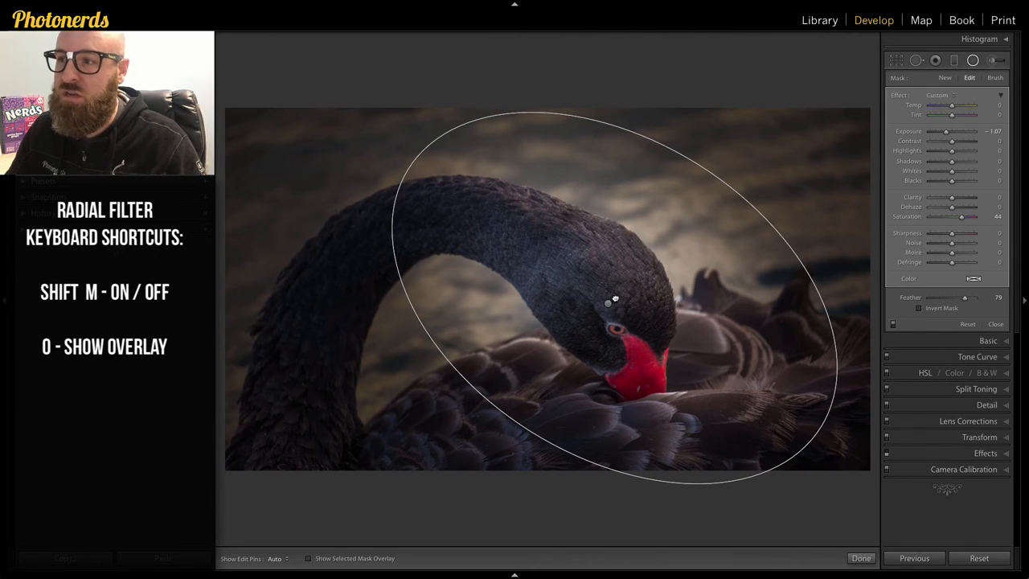
click(608, 303)
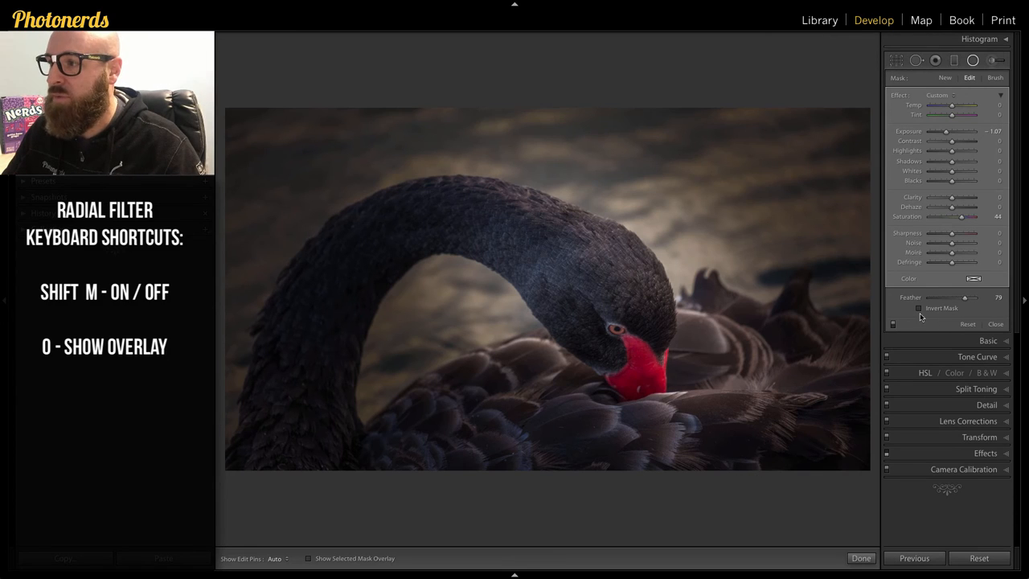
Step: Tick Invert Mask on the duplicated radial filter so it acts inside the ellipse
click(920, 309)
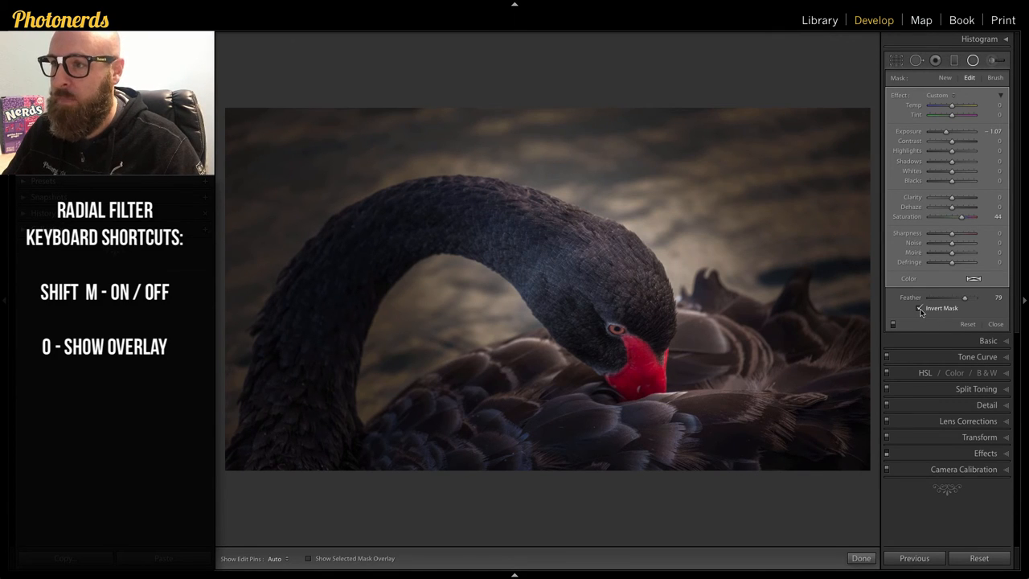
click(920, 309)
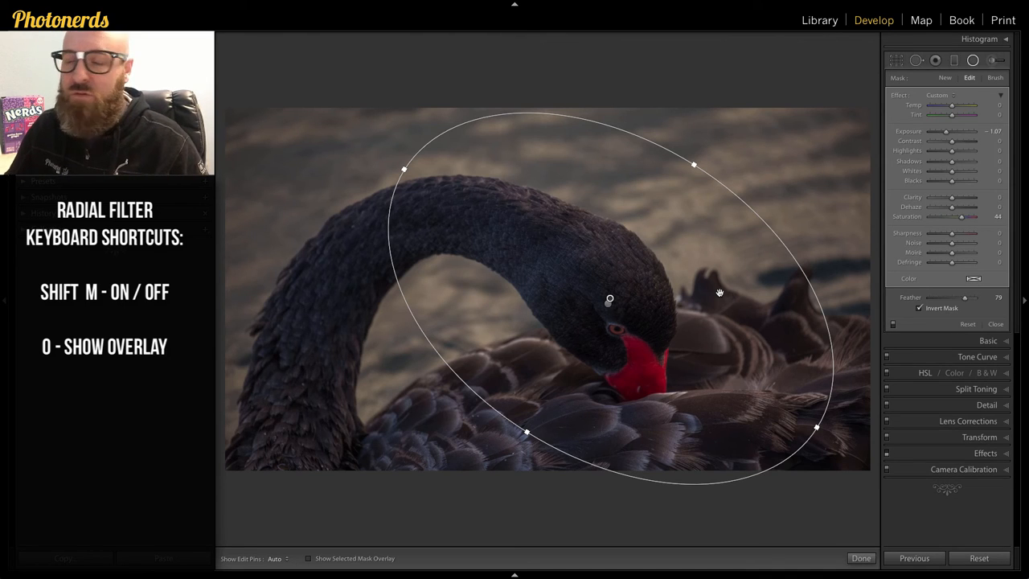
mouse_move(814, 164)
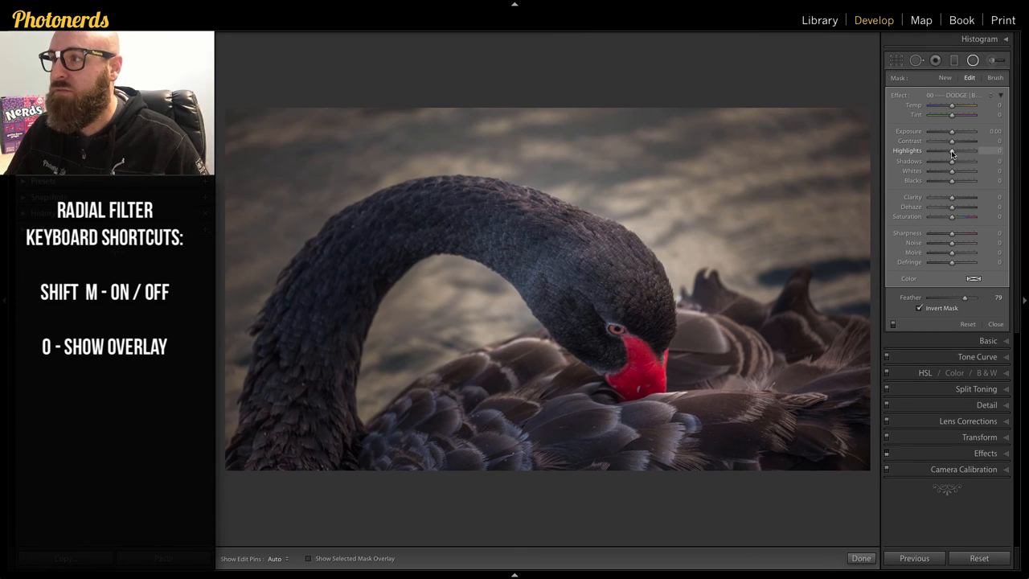
Step: Raise Highlights and Exposure on the inverted filter to brighten the swan's head and neck
drag(952, 151, 978, 151)
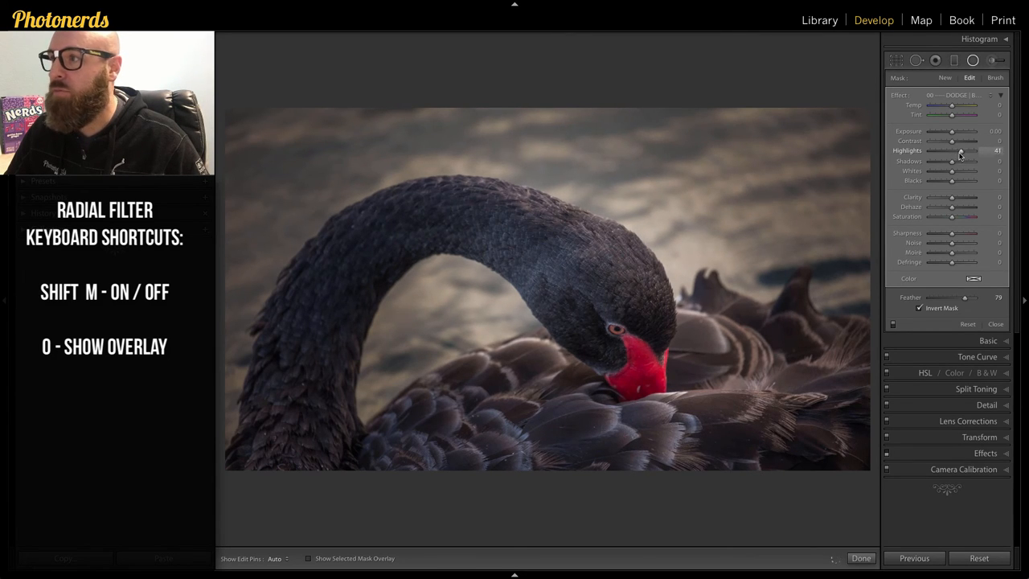
drag(953, 132, 957, 132)
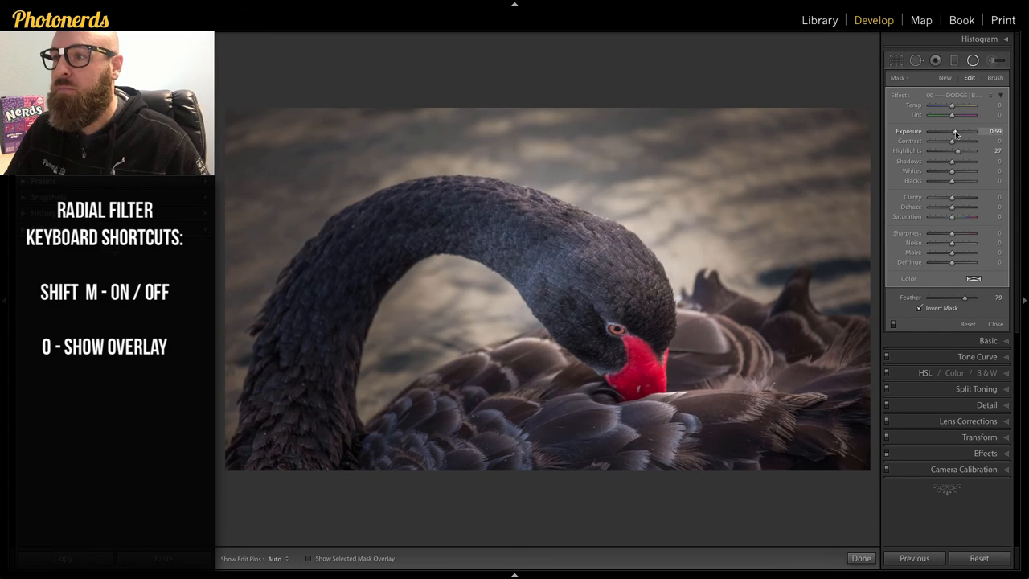
drag(955, 132, 965, 132)
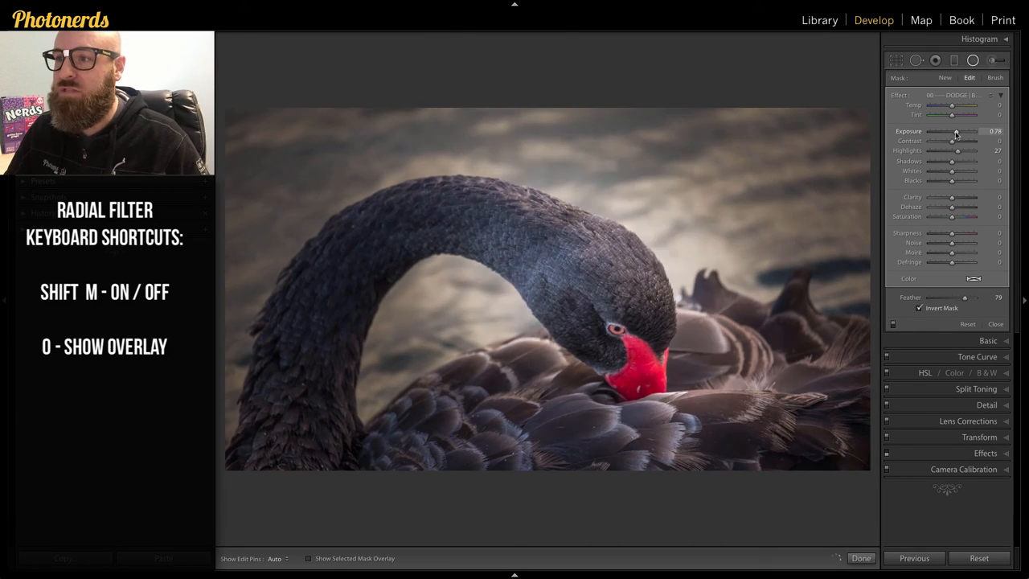
drag(959, 132, 952, 131)
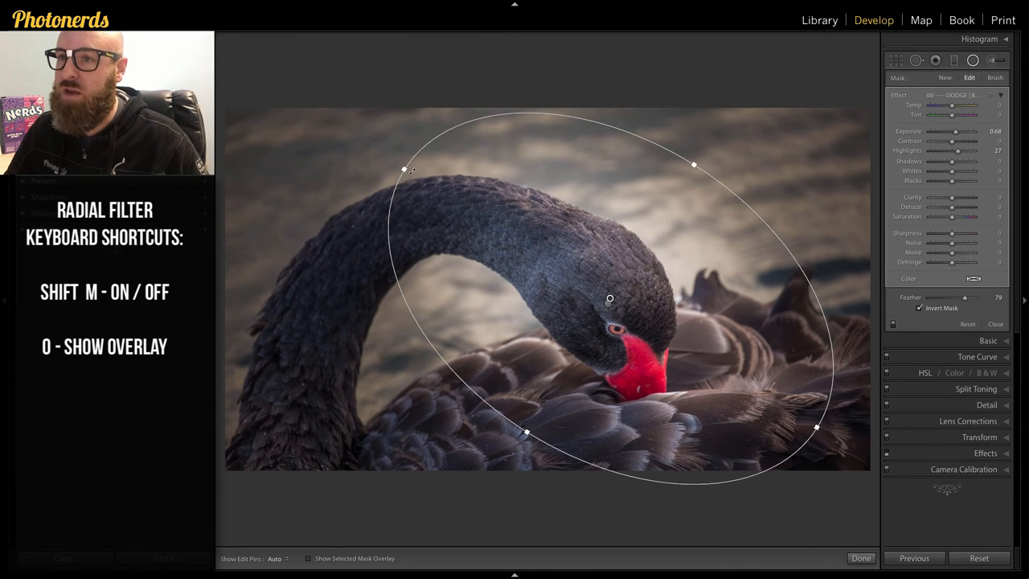
Step: Widen the centre filter's ellipse and soften its Feather, then pick the original edge-darkening filter pin
drag(404, 169, 370, 148)
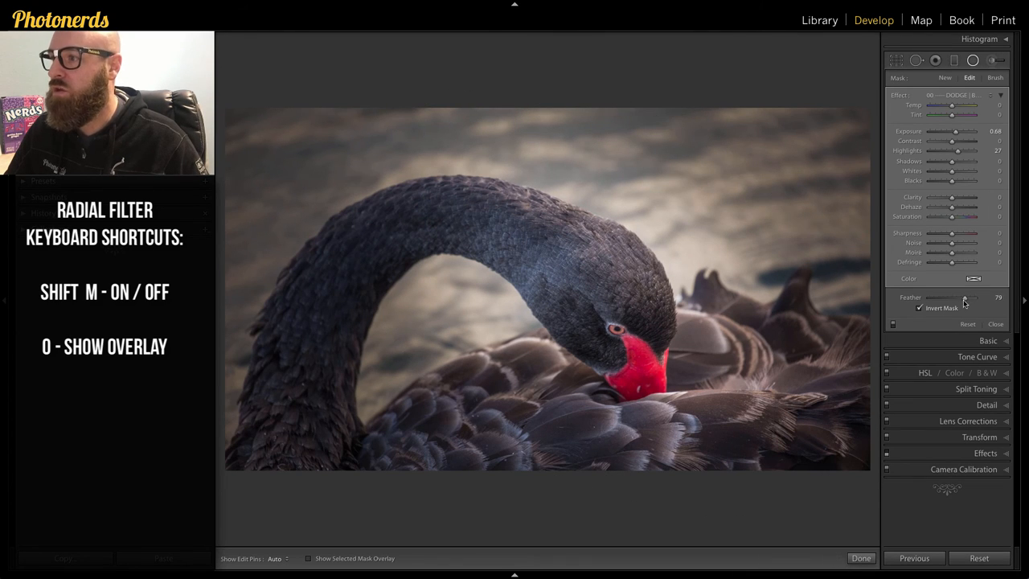
drag(968, 298, 975, 298)
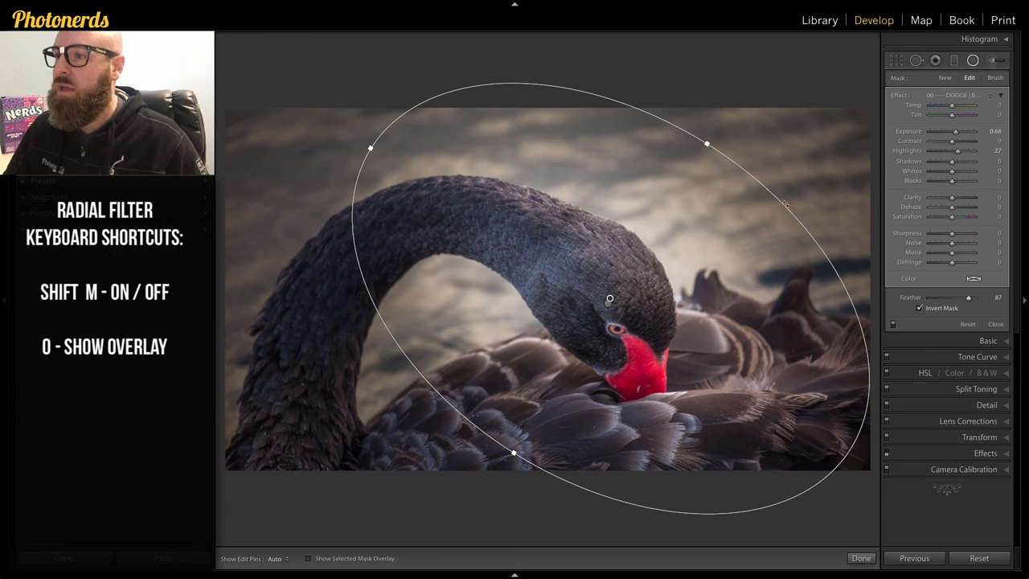
drag(610, 299, 625, 299)
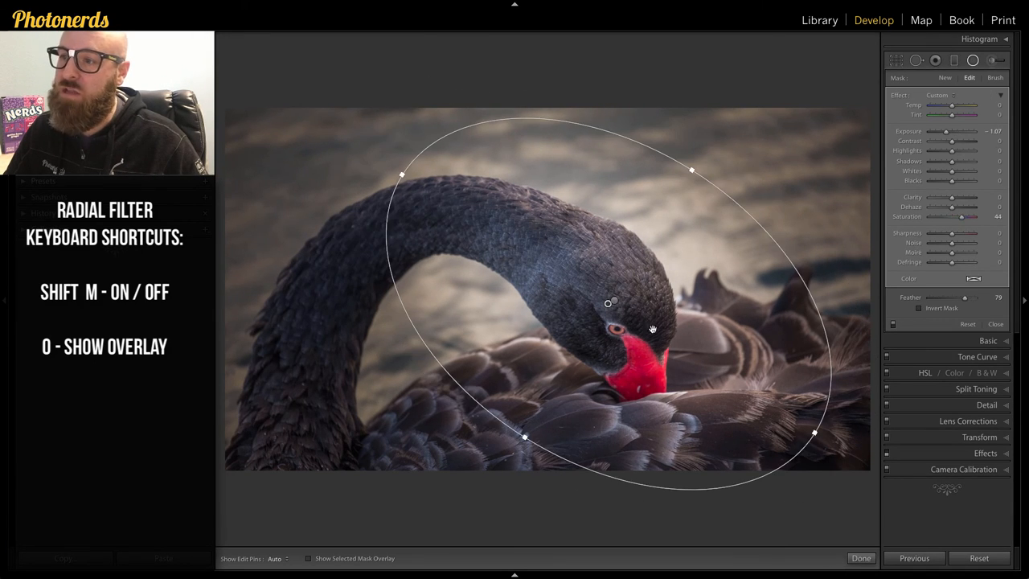
Step: Nudge the edge-darkening filter's exposure down, raise its highlights slightly and lift its shadows strongly
drag(949, 132, 943, 132)
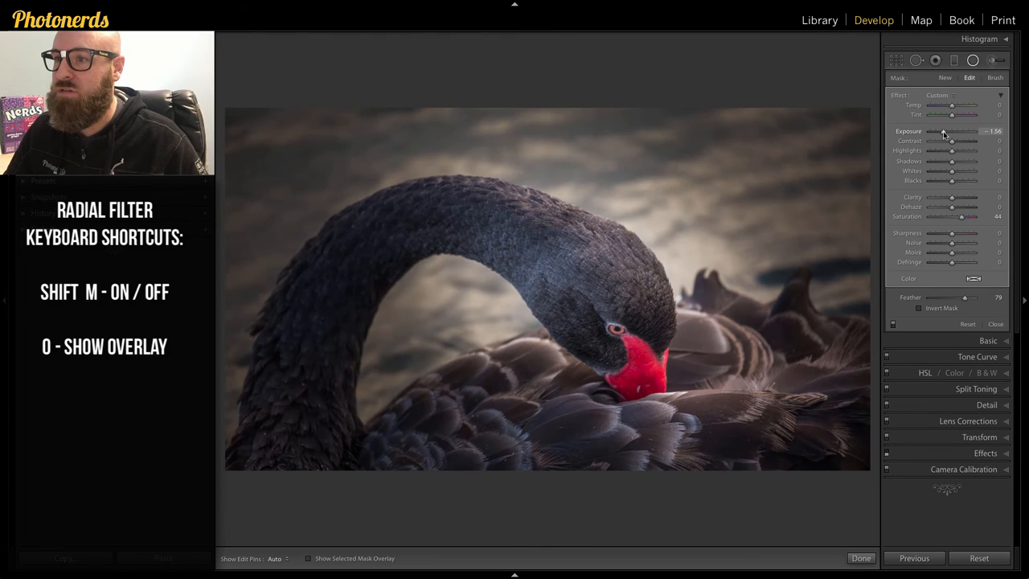
drag(946, 132, 957, 132)
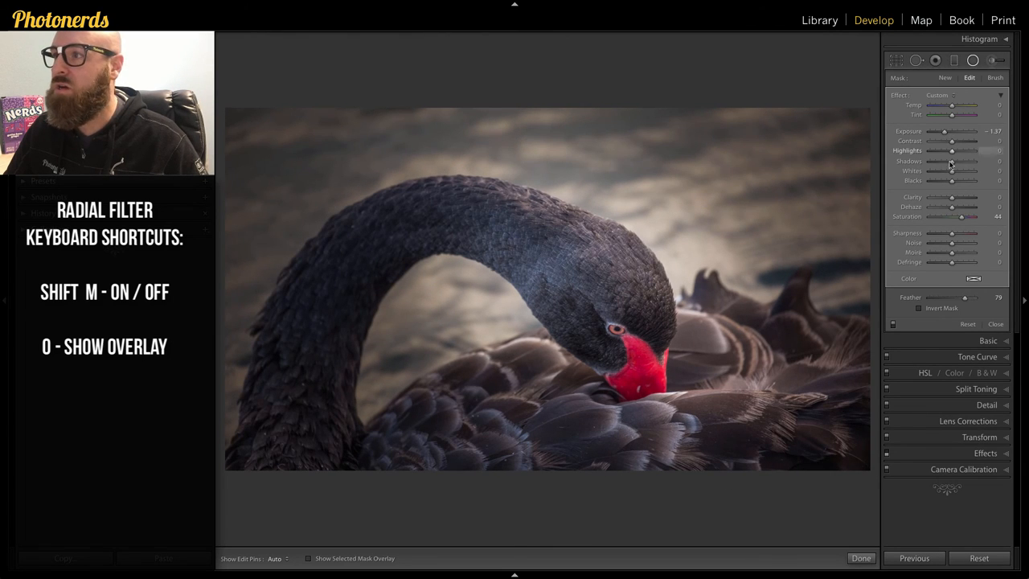
drag(952, 161, 973, 161)
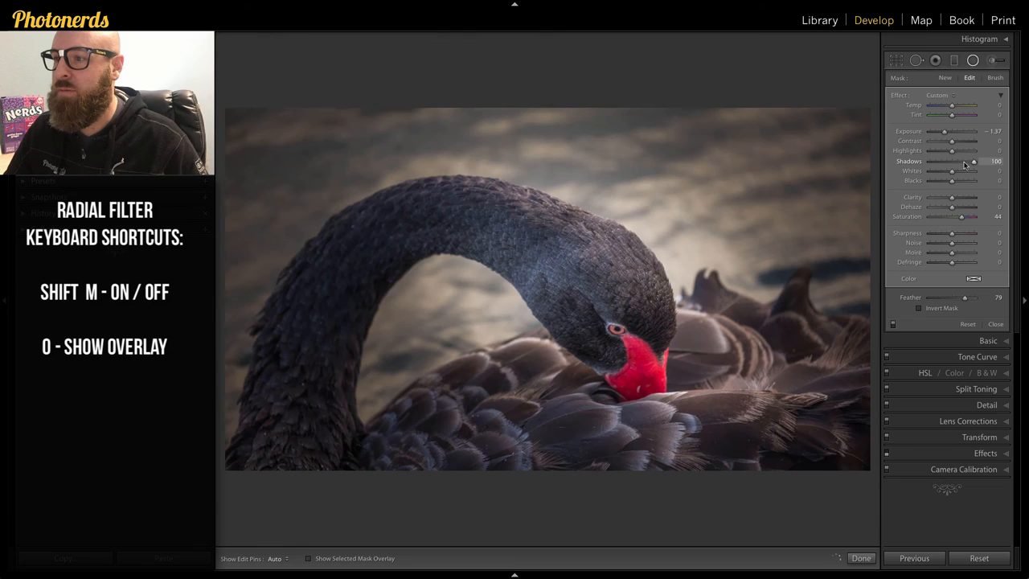